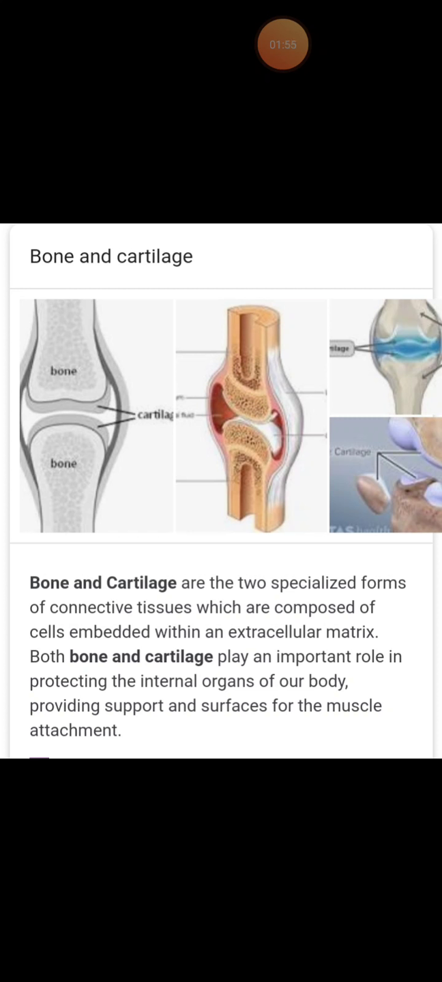
{"action": "left_click", "coordinate": [283, 44]}
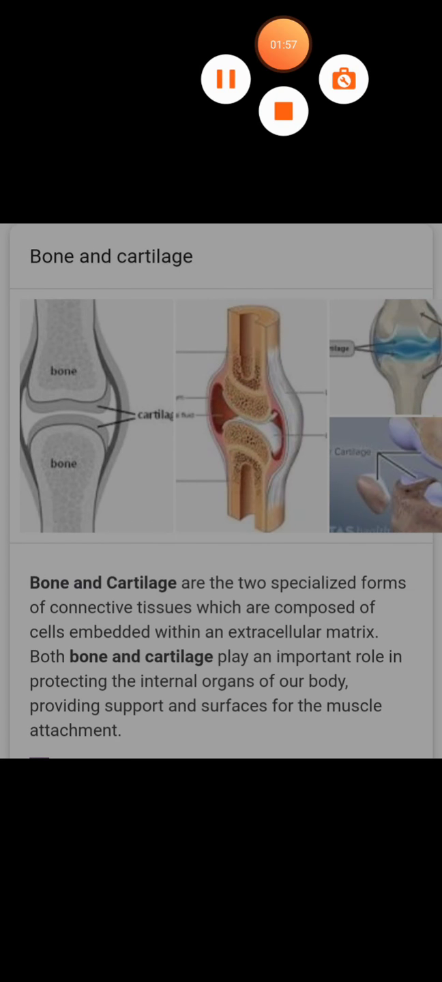